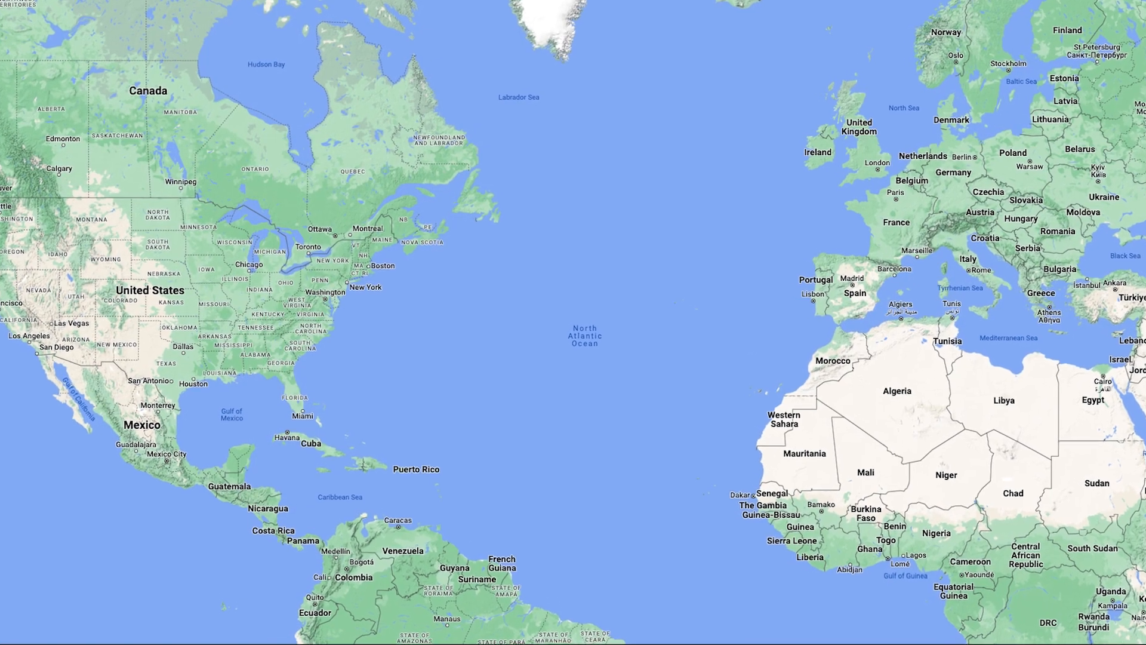
Step: Bring up the AWS Lambda product page and skim its serverless overview
click(313, 285)
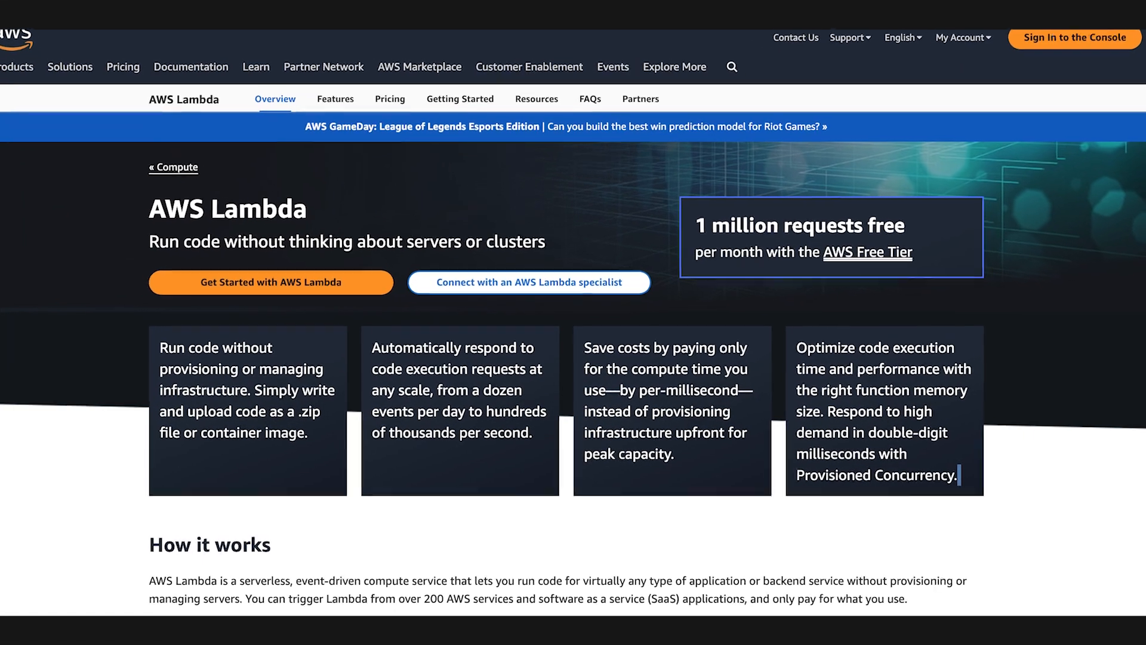
scroll(down, 3)
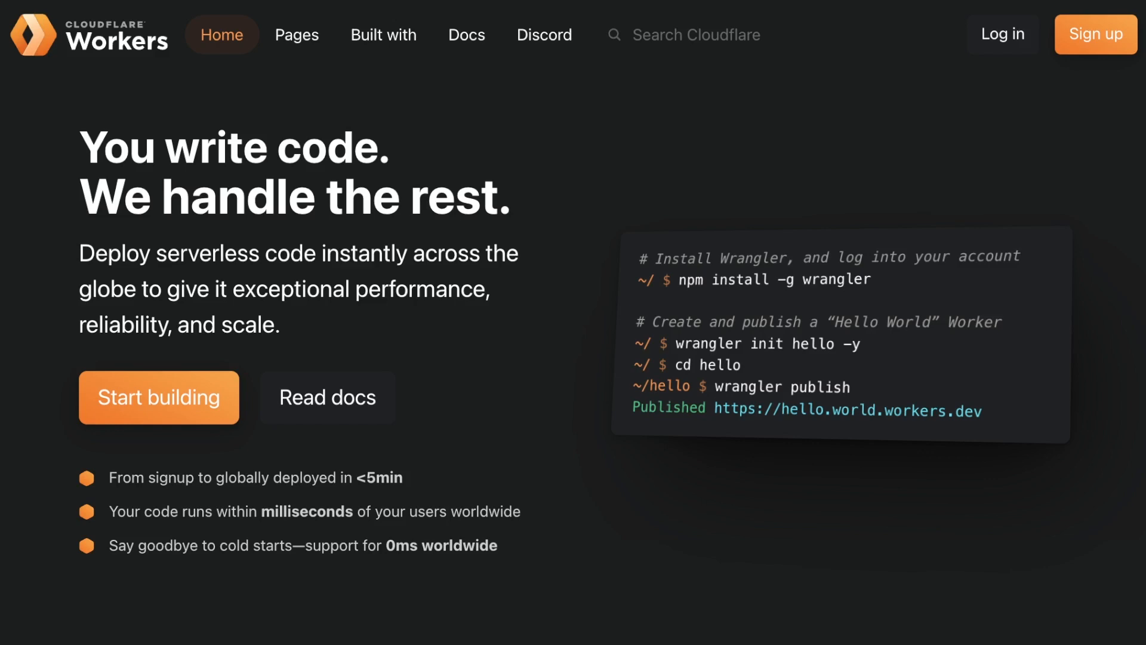
Step: Skim the Cloudflare Workers feature sections on language support and 0ms cold starts
scroll(down, 3)
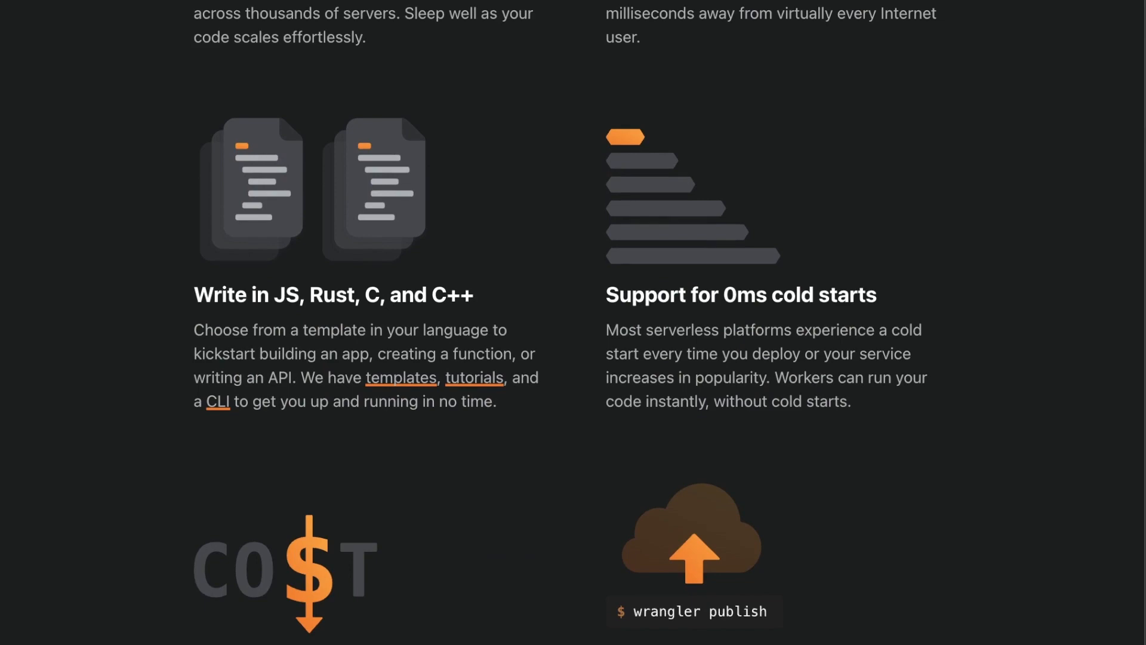
scroll(up, 3)
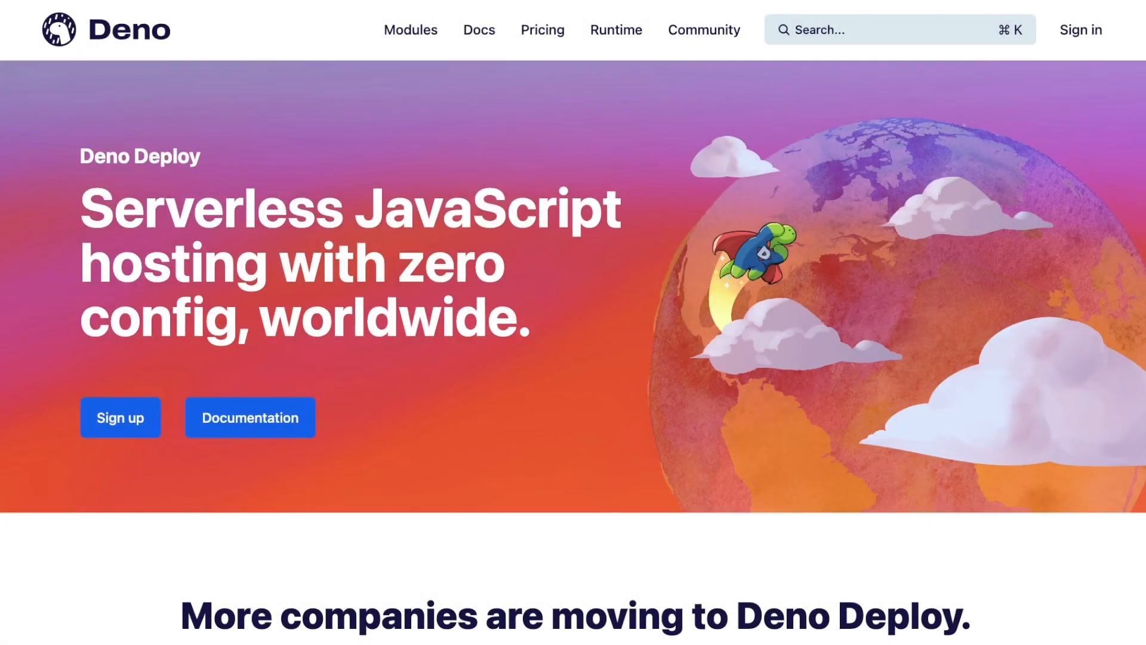
Step: Scroll through the Deno Deploy deployment, fast-iteration and worldwide latency panels
scroll(down, 3)
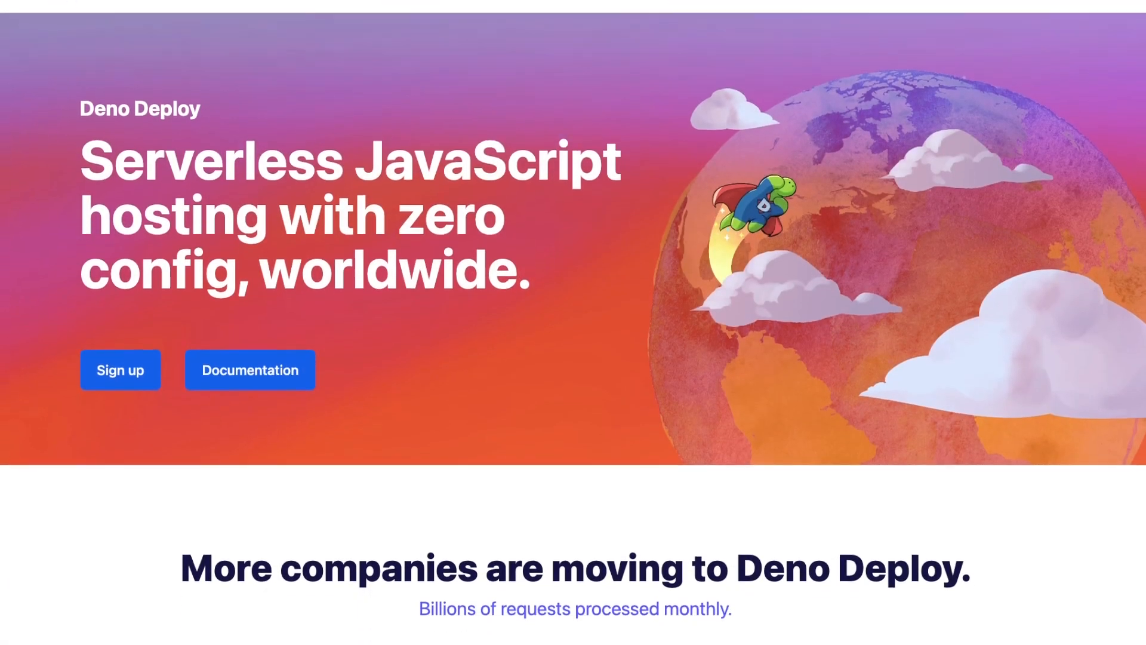
scroll(down, 3)
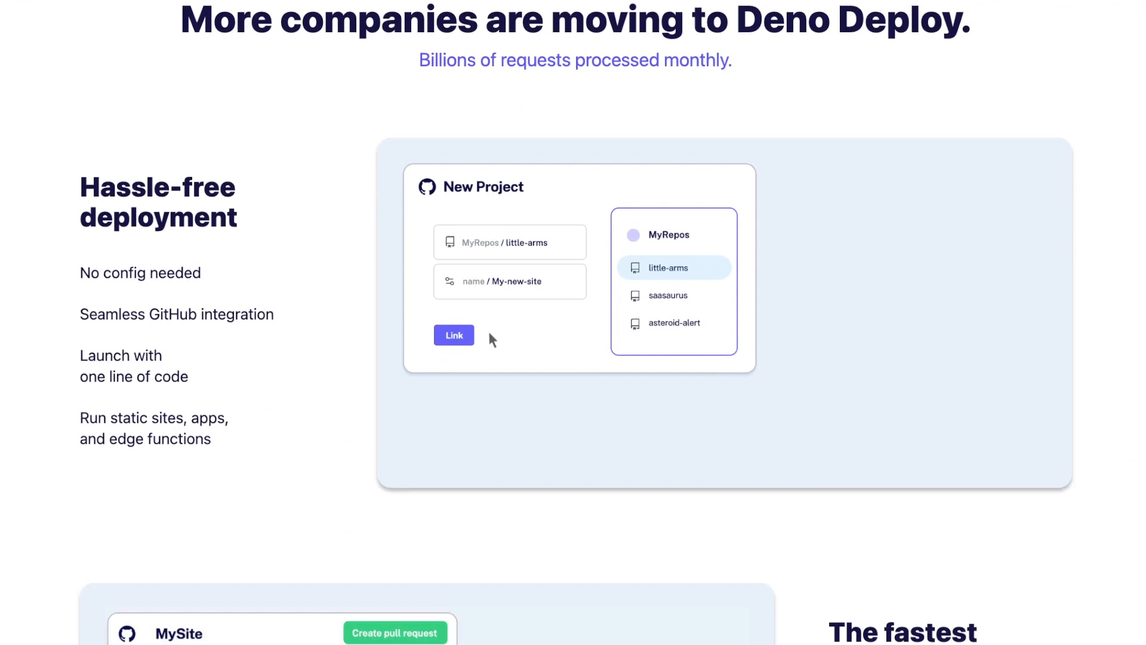
scroll(down, 3)
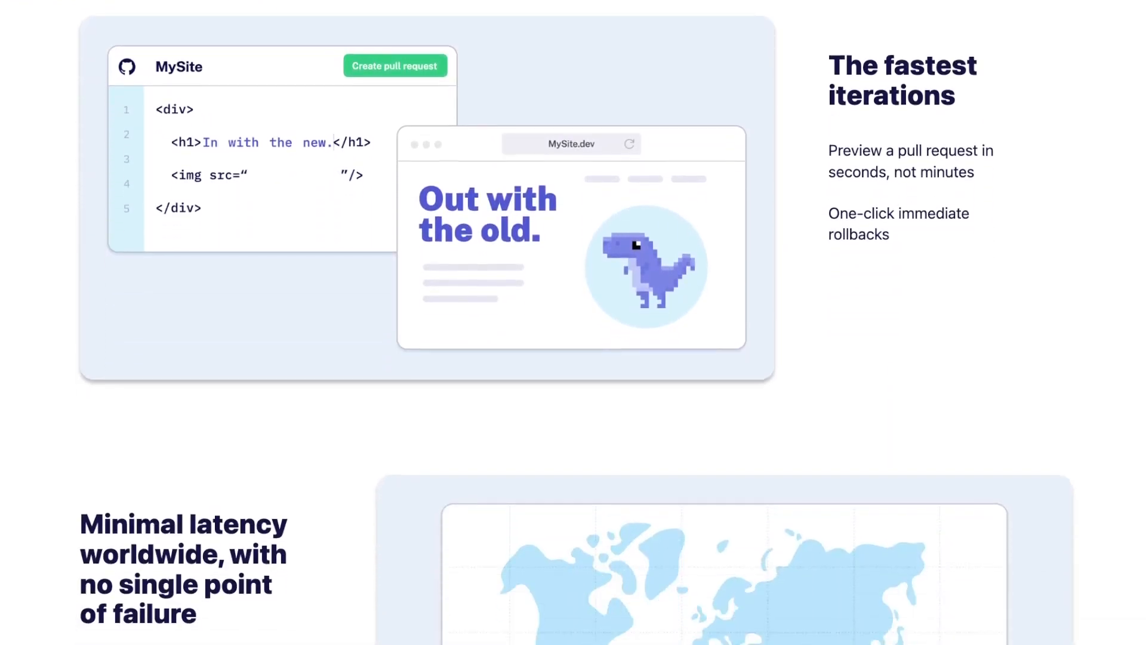
scroll(down, 3)
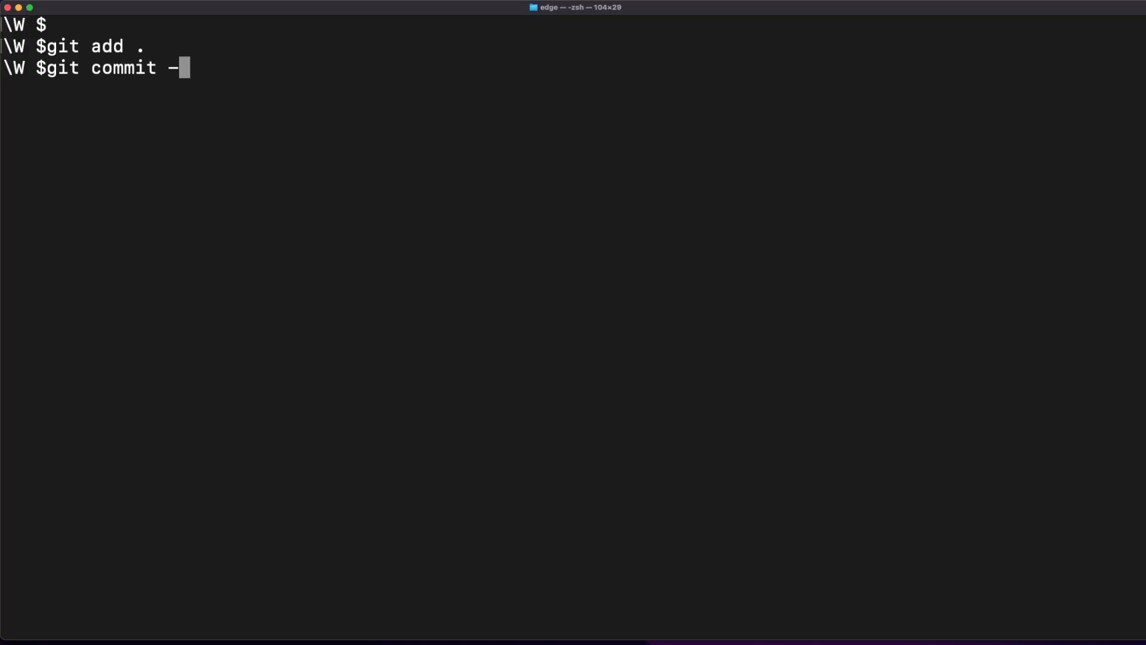
Step: Add -m 'push to deno deploy' as the git commit message
text(m 'push to deno deploy)
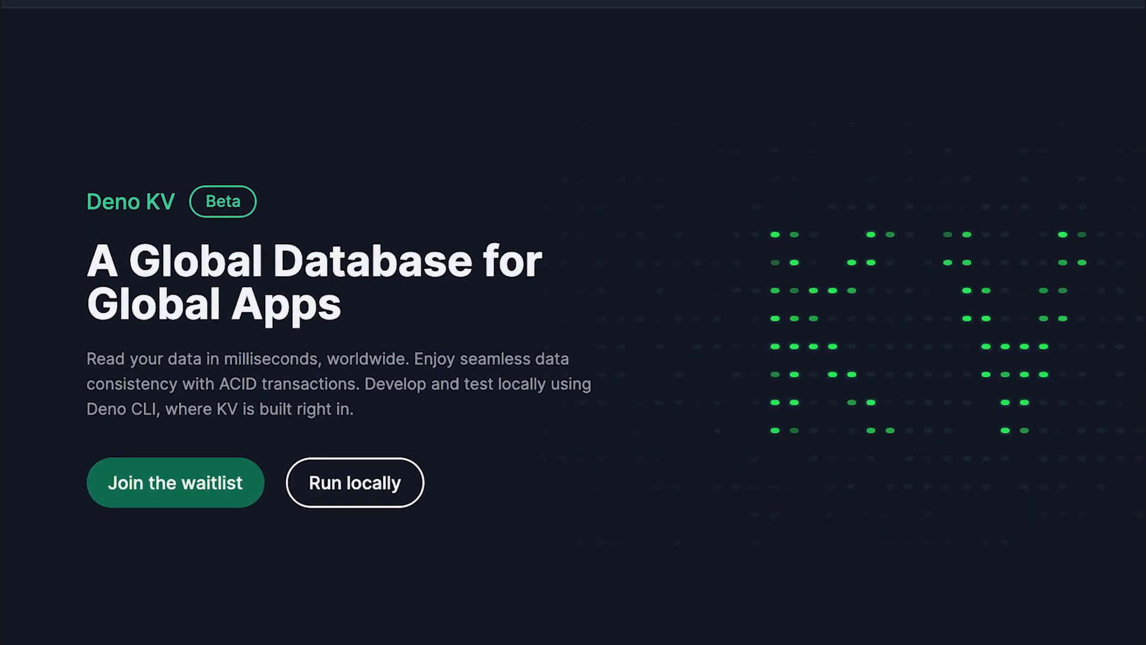
Step: Scroll back up the Deno KV beta page to its global database headline
scroll(up, 3)
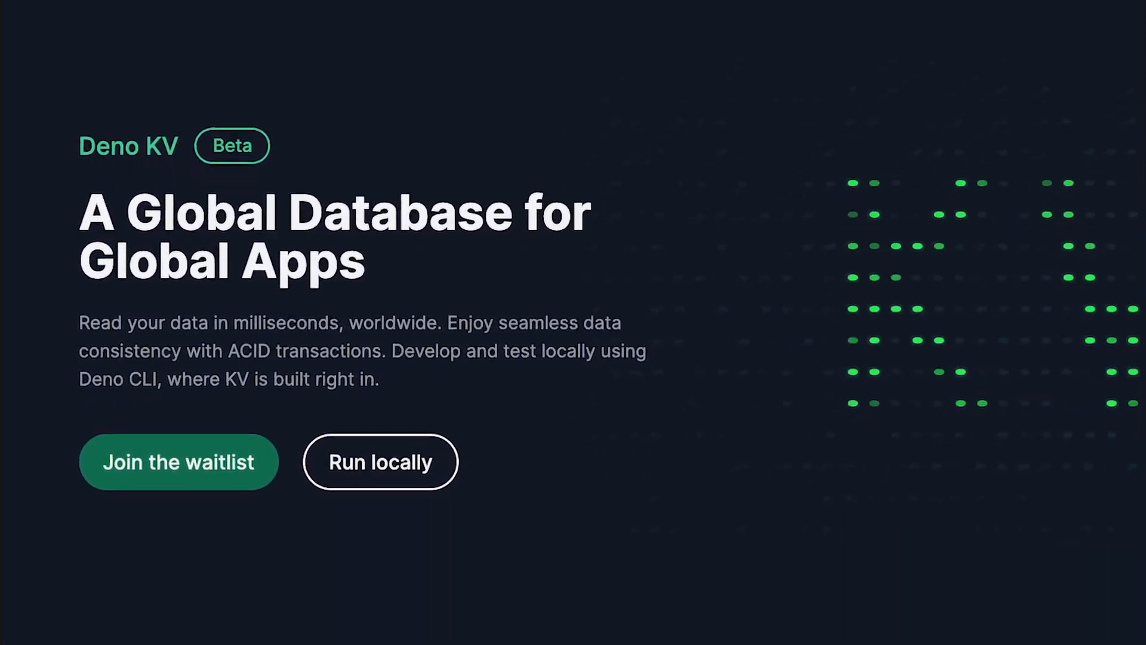
scroll(up, 3)
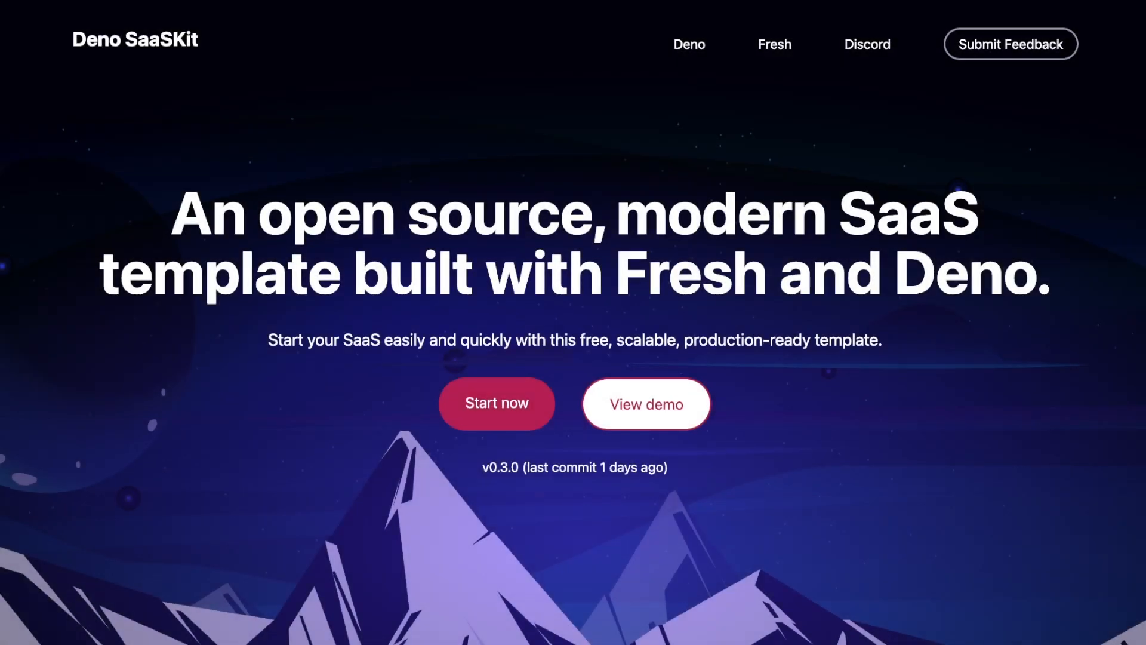
Step: Scroll the Deno SaaSKit page to the Fresh and Deno section and 'Everything your SaaS needs'
scroll(down, 3)
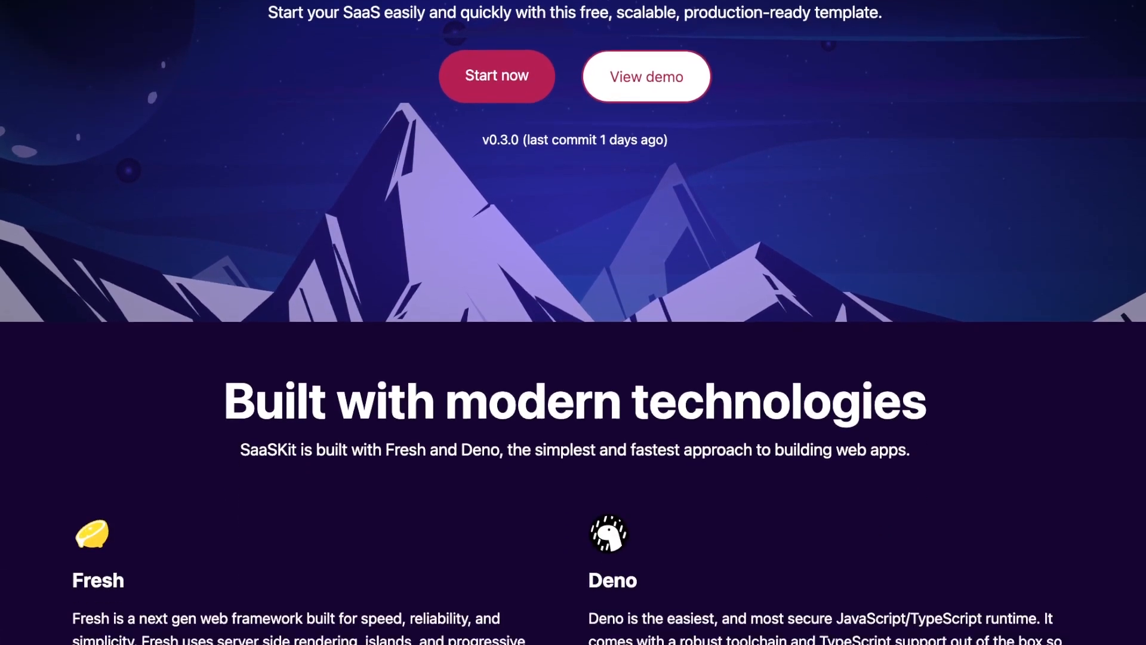
scroll(down, 3)
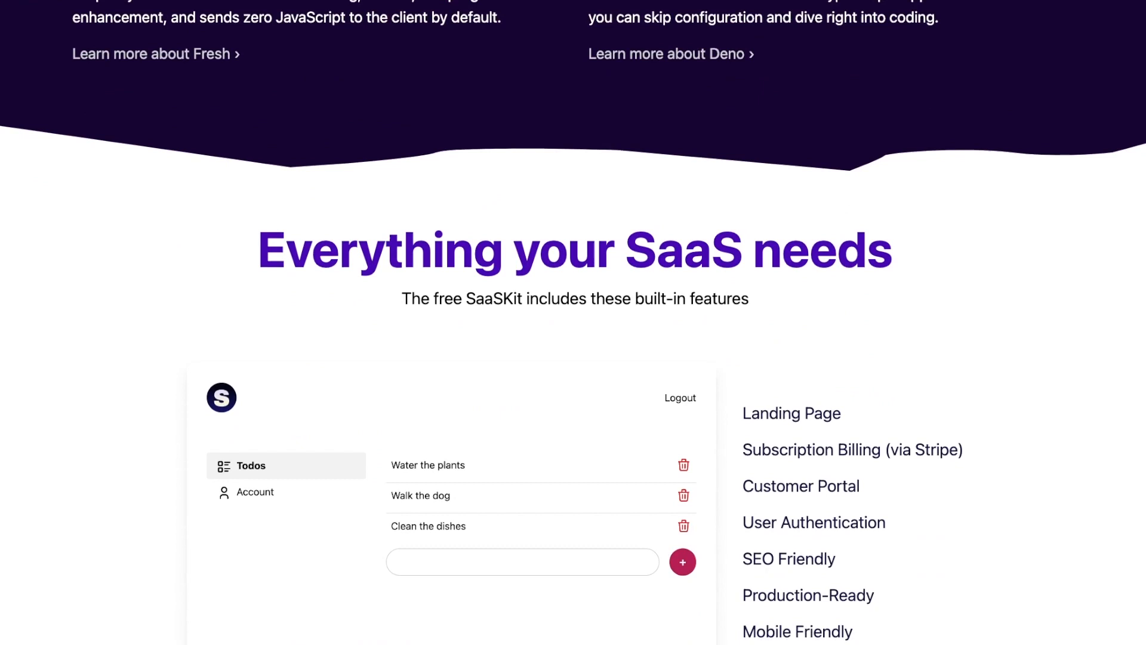
scroll(down, 3)
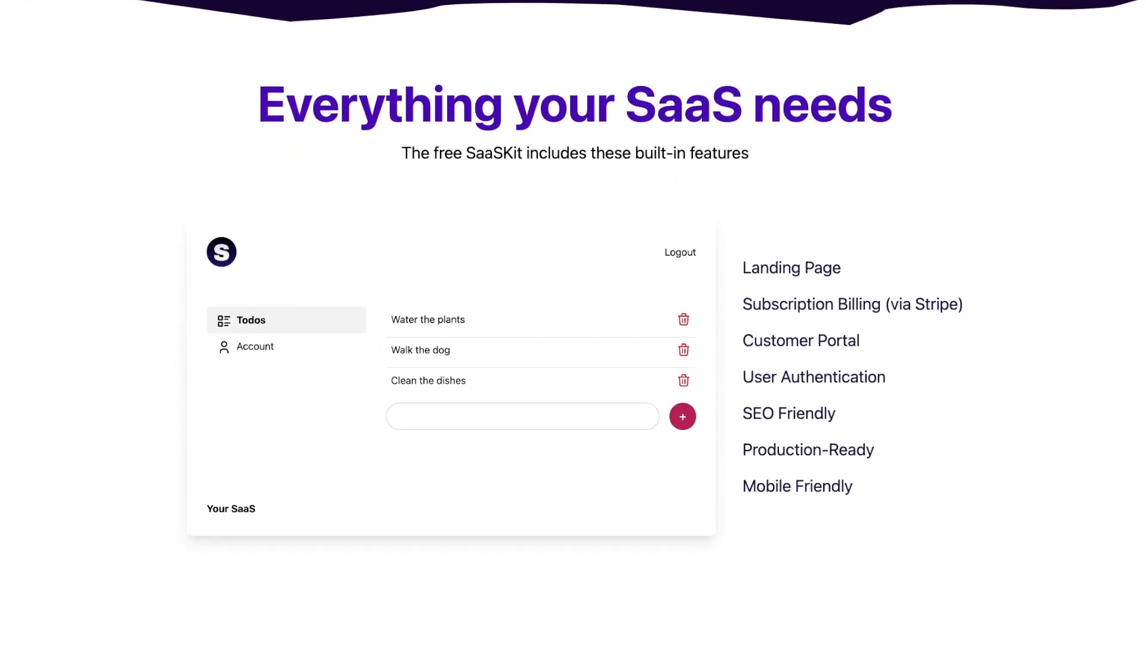